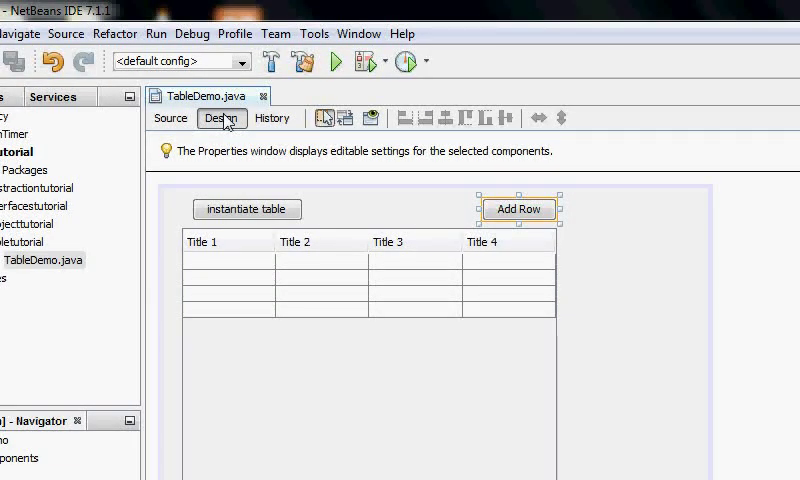
pyautogui.moveTo(420, 344)
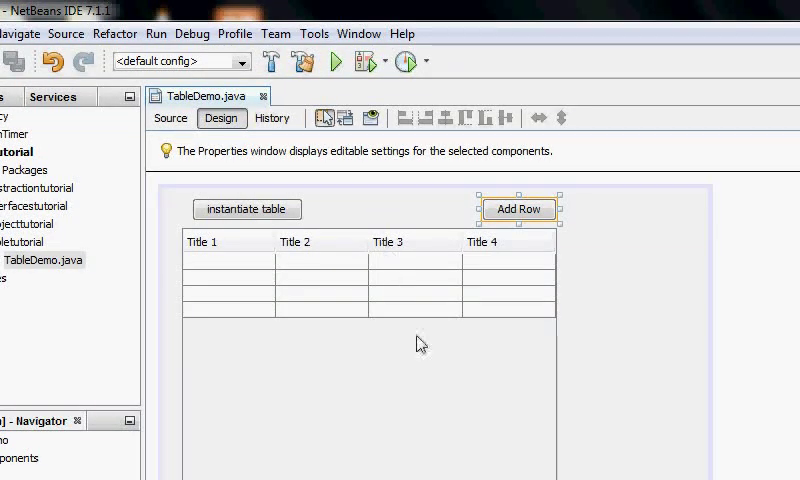
# Place a new JButton beside Add Row and caption it Edit
pyautogui.scroll(-3)
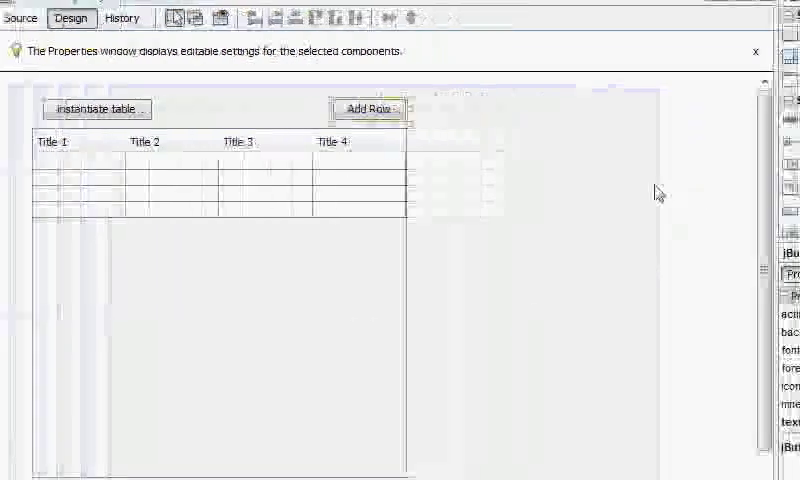
pyautogui.click(368, 108)
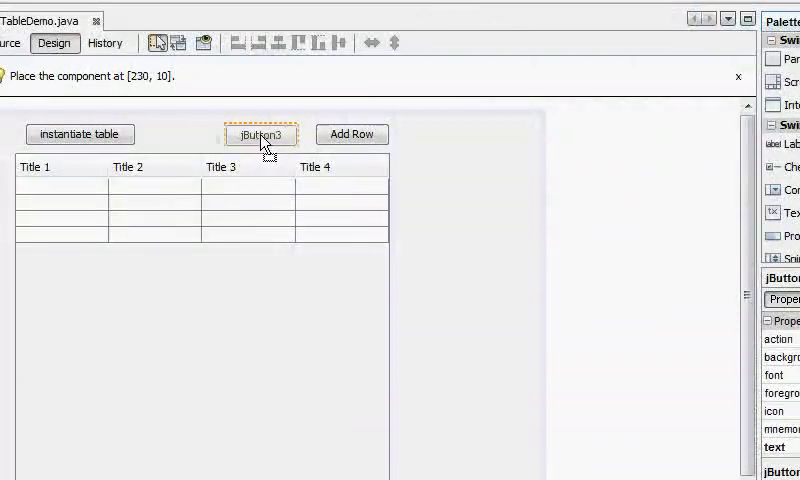
pyautogui.click(260, 134)
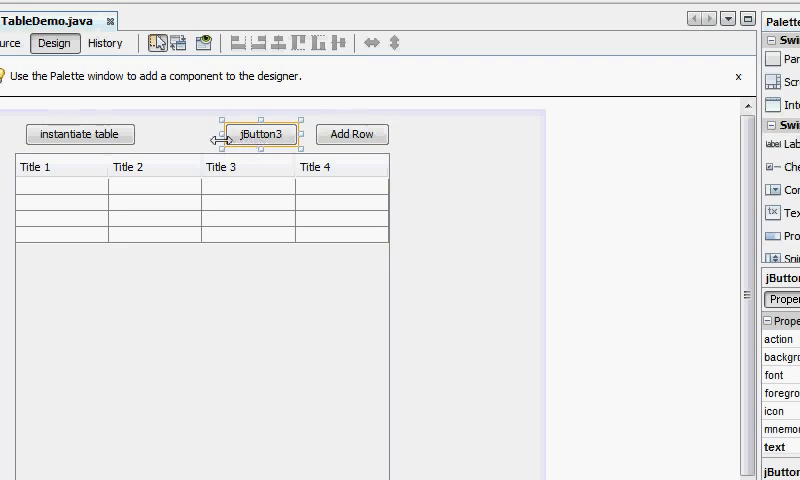
pyautogui.moveTo(250, 148)
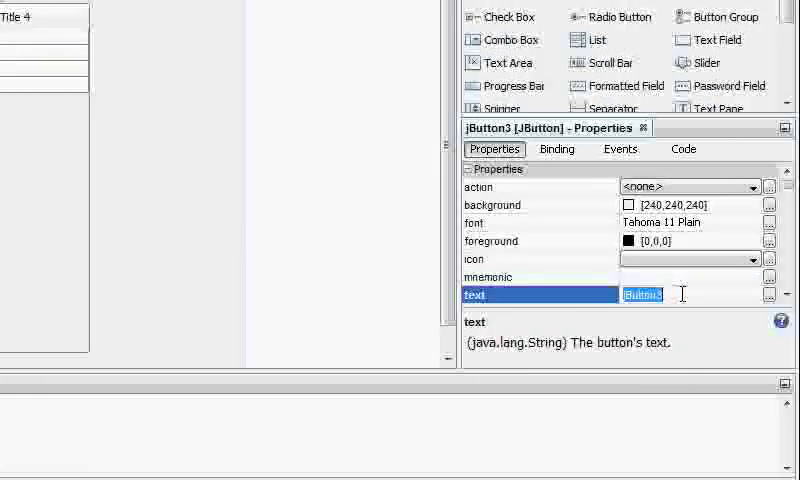
pyautogui.write('E')
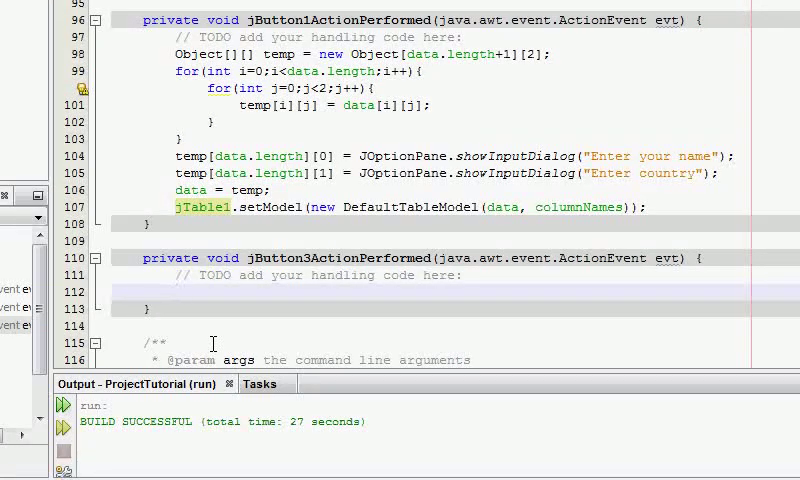
# Inside the jButton3 handler write jTable1.getModel().setValueAt(...) and select its first placeholder argument
pyautogui.write('jTable1.getModel().setValueAt(data, WIDTH, WIDTH);')
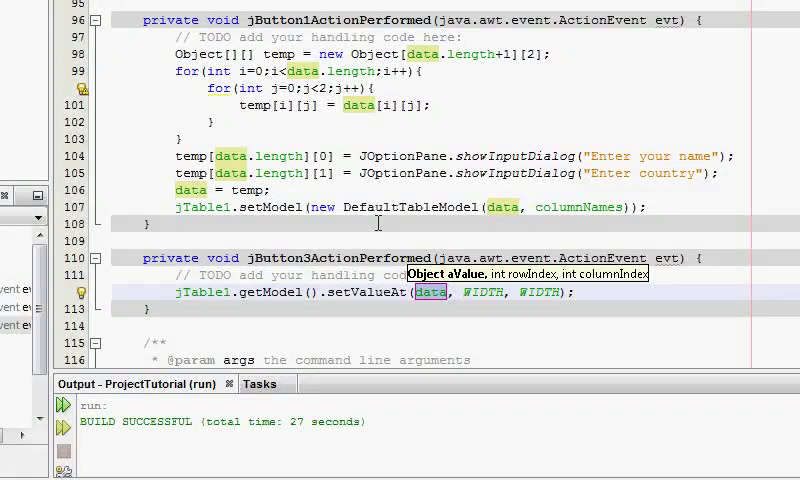
pyautogui.doubleClick(484, 292)
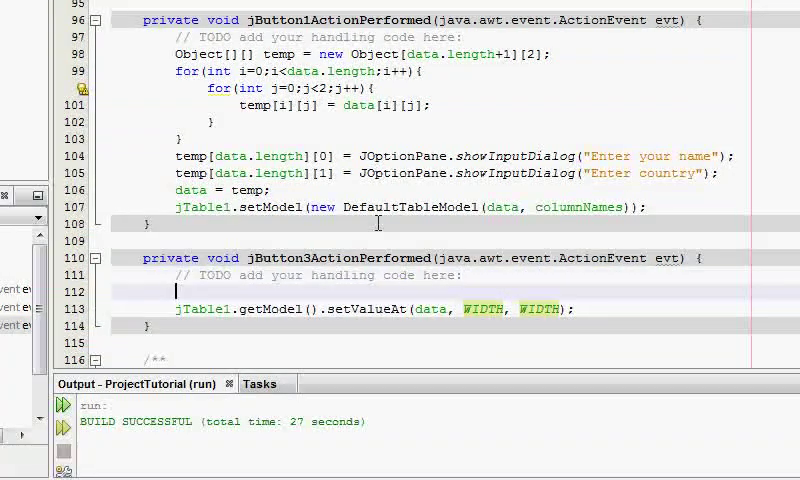
# Declare String name and String countryname from JOptionPane input dialogs asking for name and country
pyautogui.write('String')
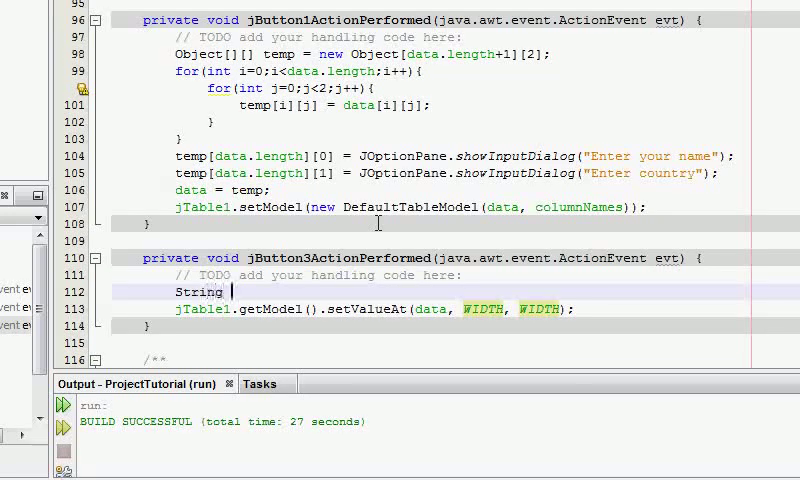
pyautogui.write('countryname = JOptionPane.showInputDialog("Enter country");')
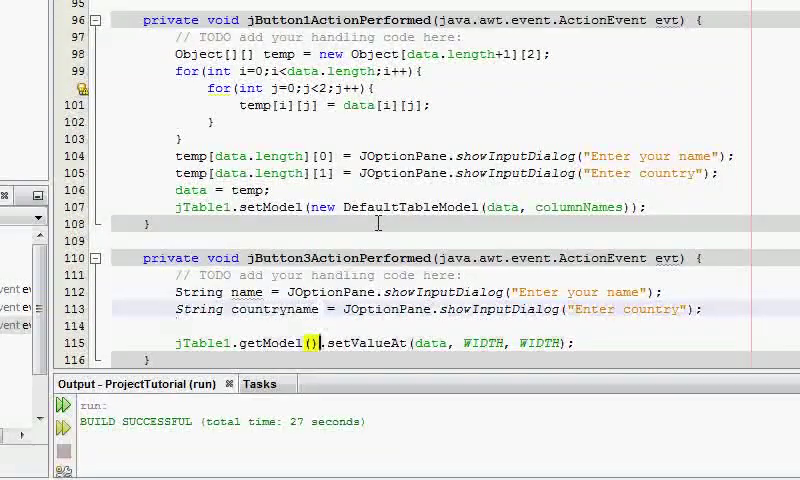
pyautogui.doubleClick(284, 308)
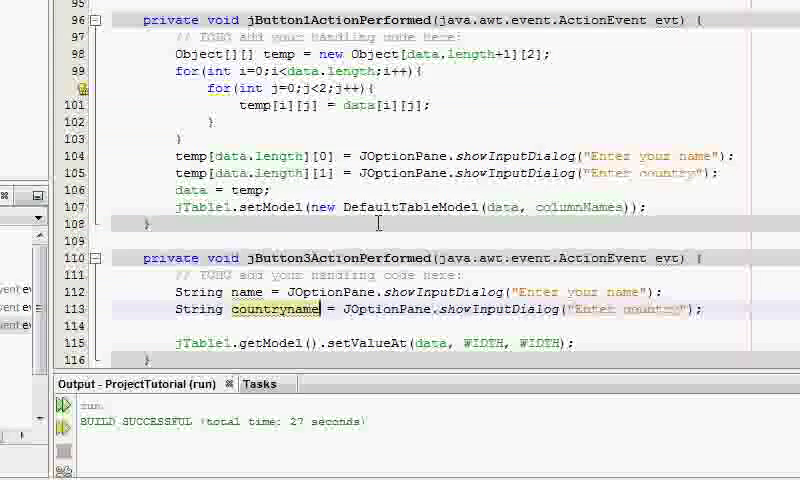
pyautogui.scroll(-3)
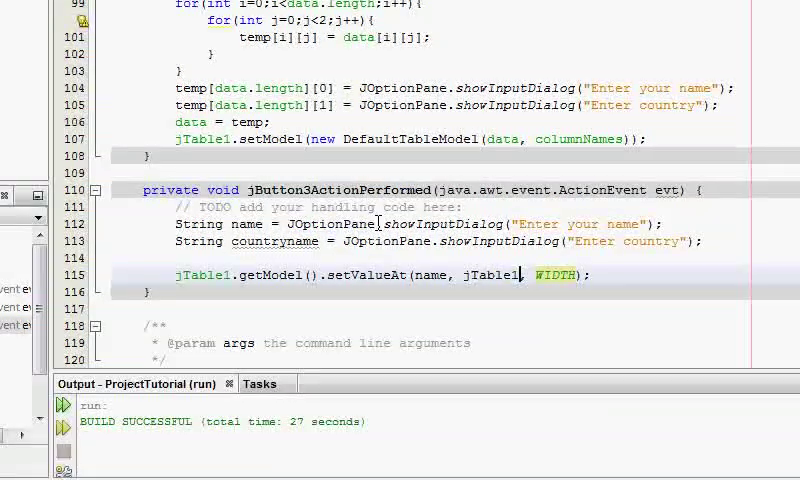
# Pass name and jTable1.getSelectedRow() from code completion into the setValueAt call
pyautogui.write('.getS')
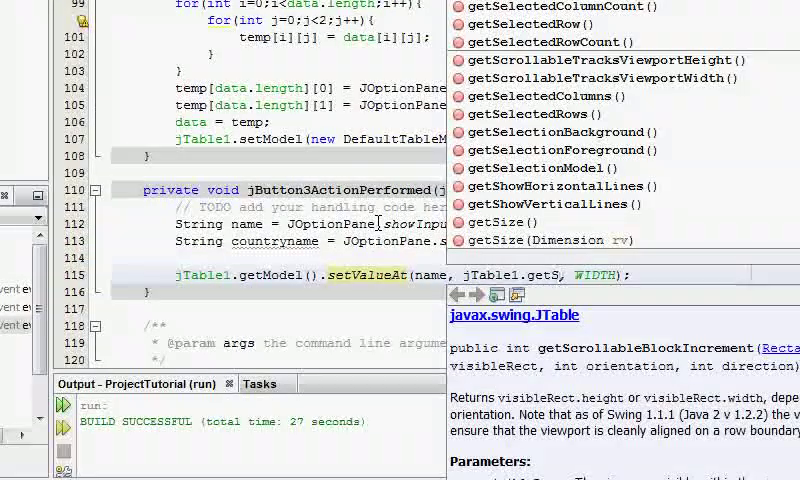
pyautogui.click(548, 112)
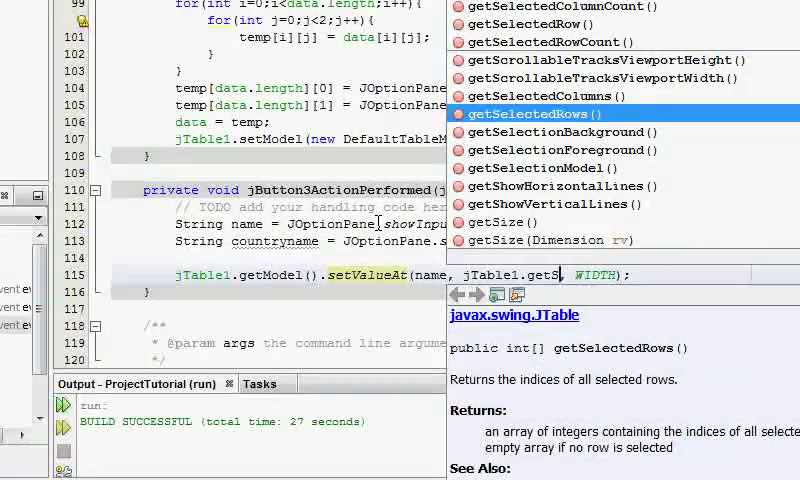
pyautogui.doubleClick(532, 114)
pyautogui.write('Manthan')
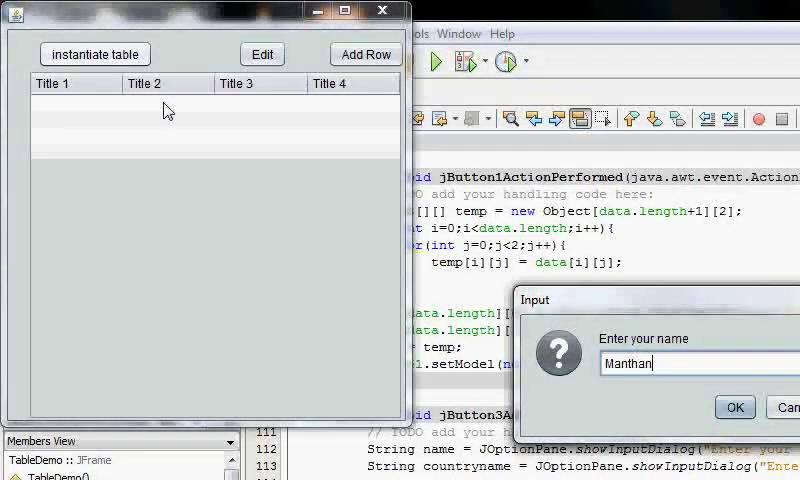
# In the running form add rows for Manthan and John via Add Row
pyautogui.click(736, 408)
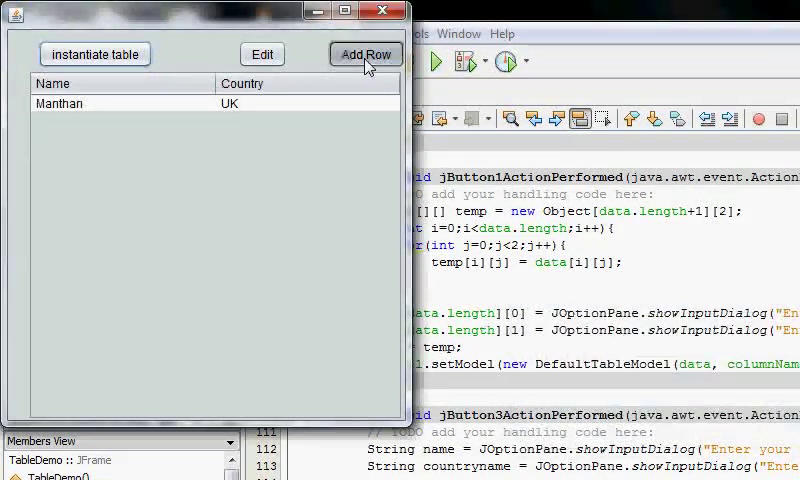
pyautogui.click(366, 54)
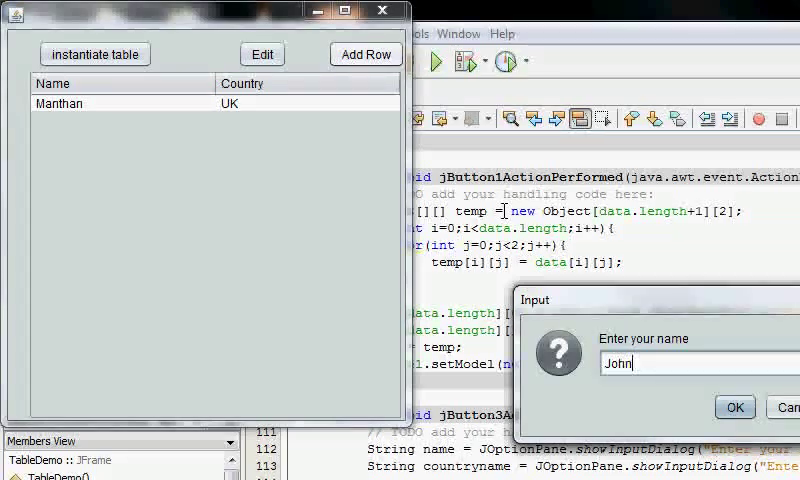
pyautogui.click(734, 408)
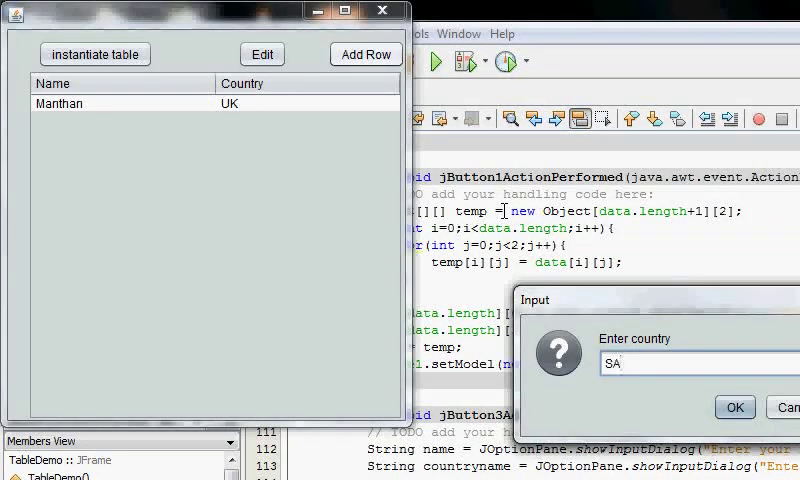
pyautogui.click(736, 408)
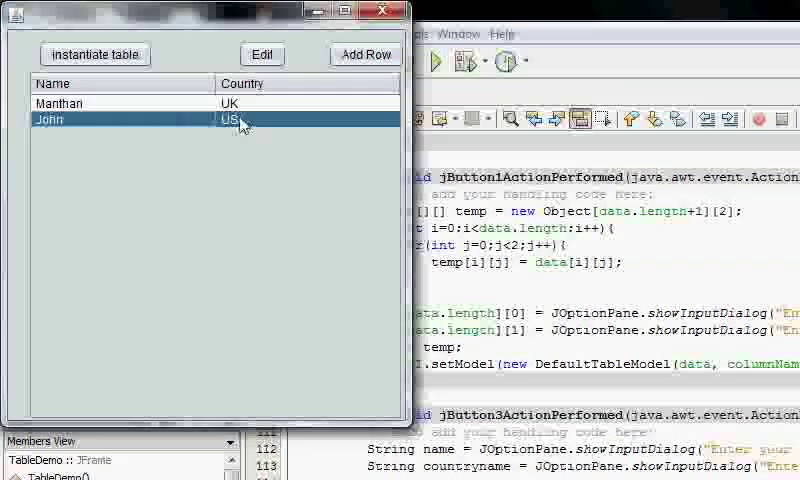
# Edit John's row to country Aus, then close the running form
pyautogui.click(262, 56)
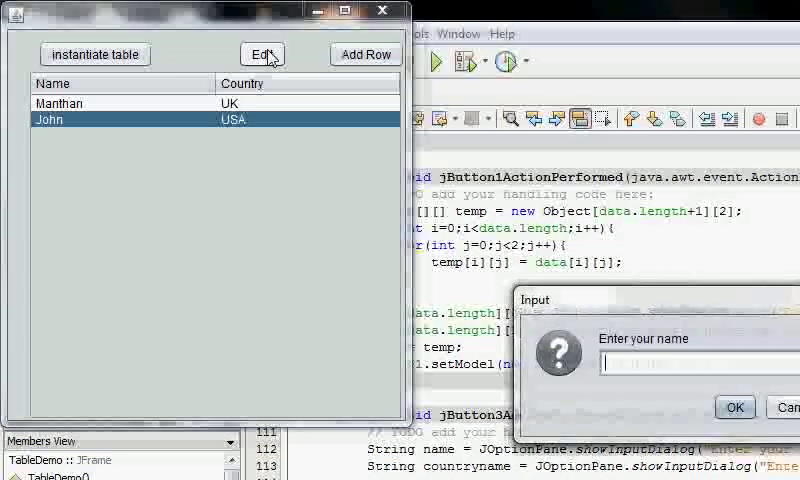
pyautogui.write('Joh')
pyautogui.write('Aust')
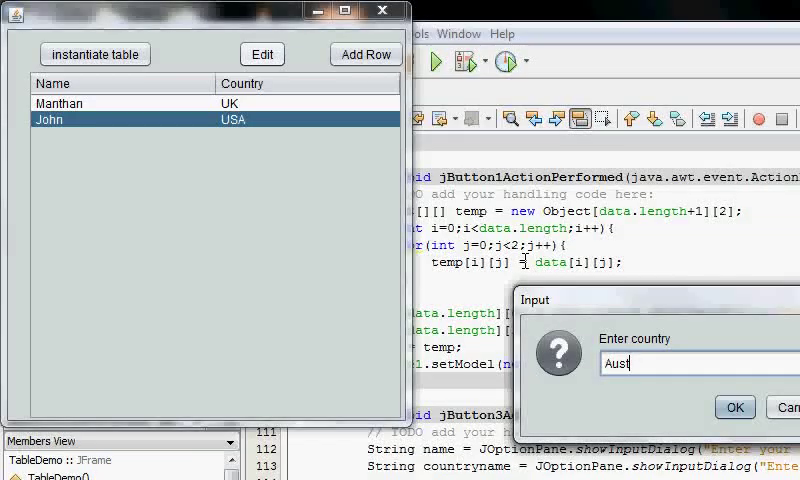
pyautogui.click(736, 408)
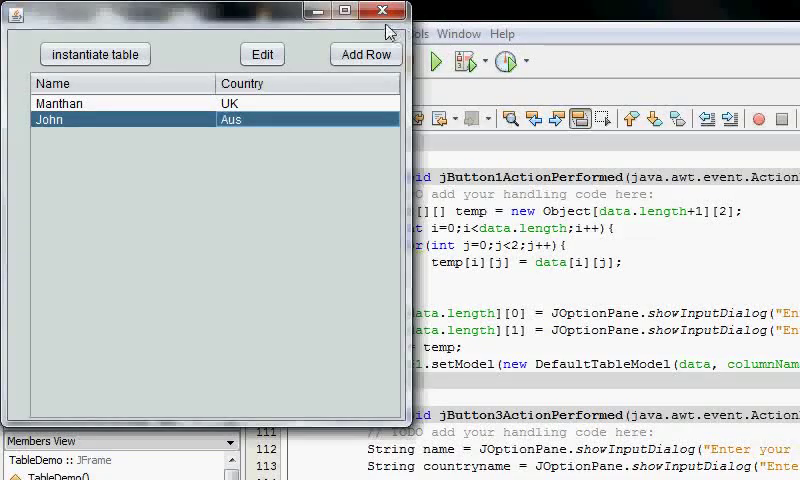
pyautogui.moveTo(384, 12)
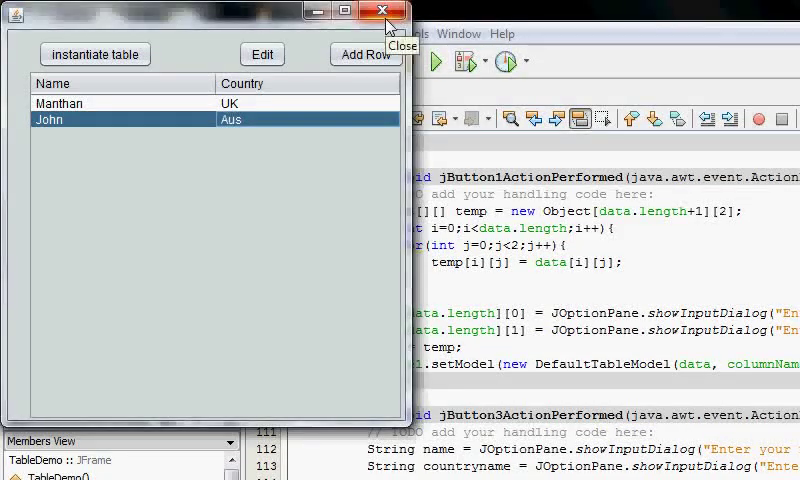
pyautogui.click(384, 12)
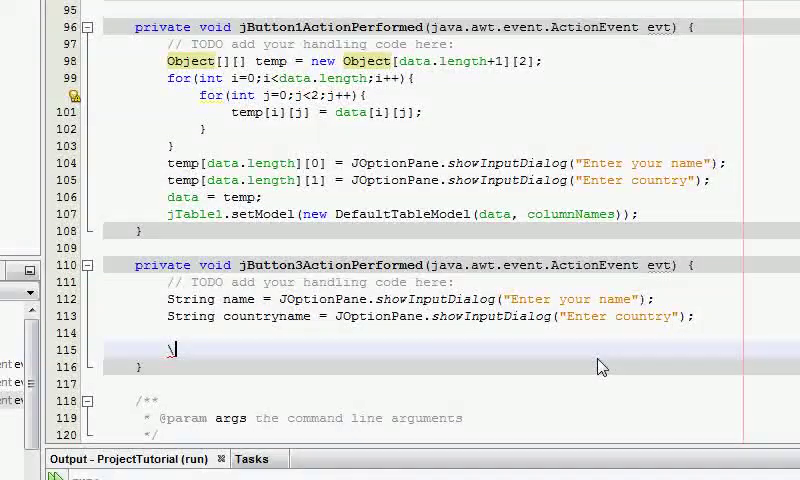
# Assign data[jTable1.getSelectedRow()][0] = name and start the [1] assignment for the selected row
pyautogui.write('dat')
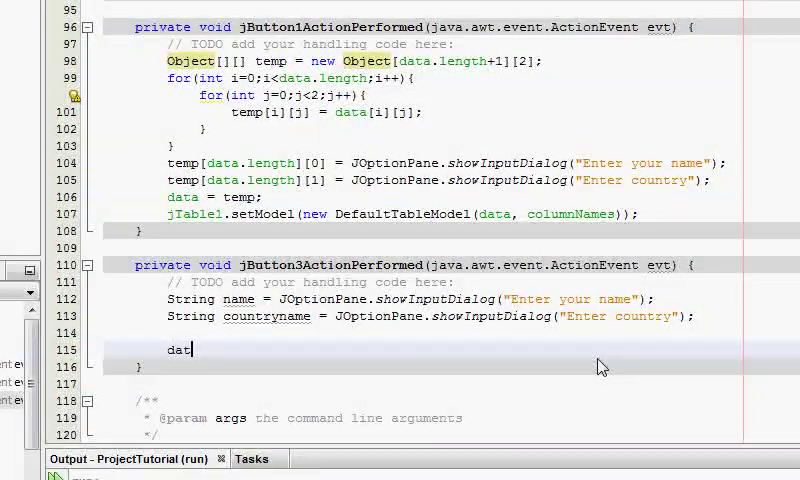
pyautogui.write('[jTable1.getSelectedRow(')
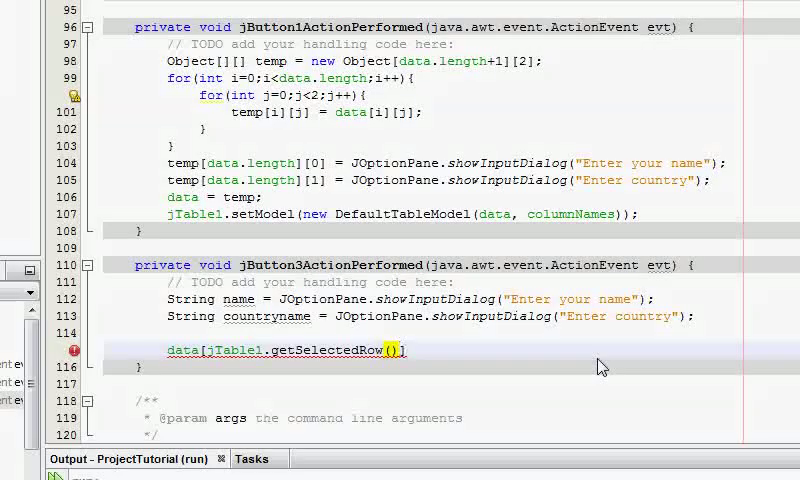
pyautogui.write('[0] =')
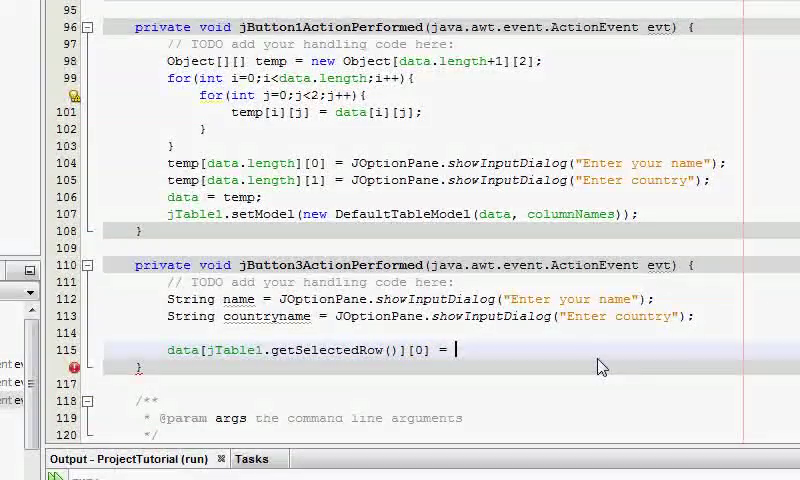
pyautogui.write('name;')
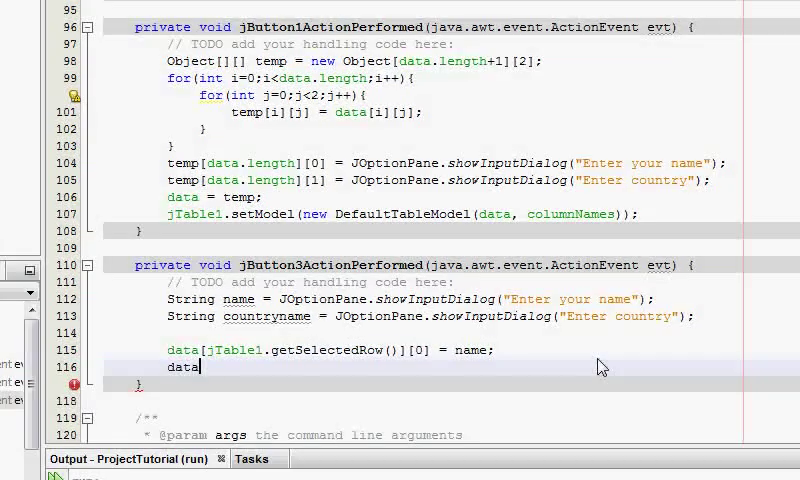
pyautogui.write('[jTable1.')
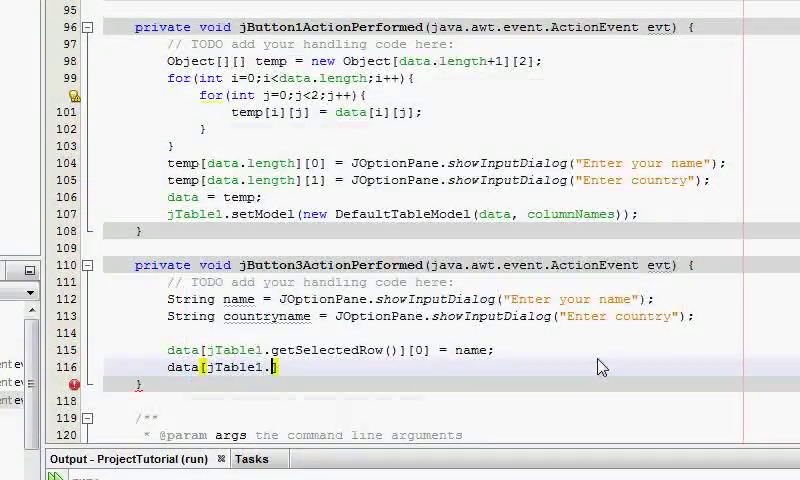
pyautogui.write('getSee')
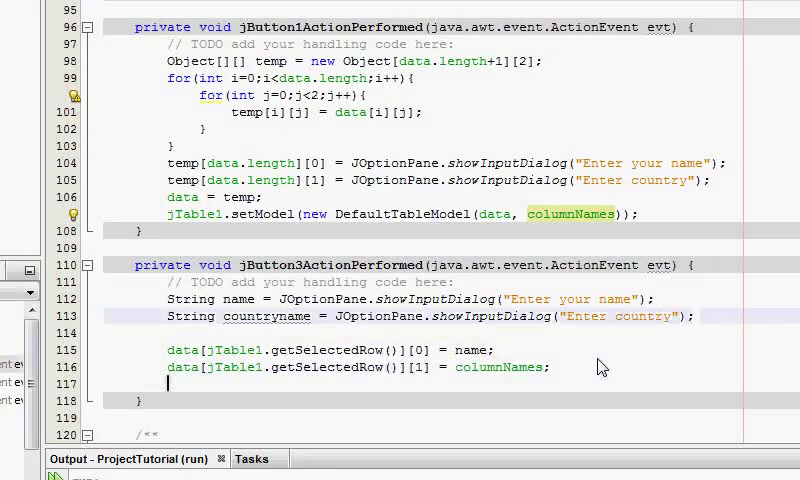
# Reapply the model with jTable1.setModel(new DefaultTableModel(data, columnNames))
pyautogui.write('jTable1.setModel(new DefaultTableModel(data, columnNames));')
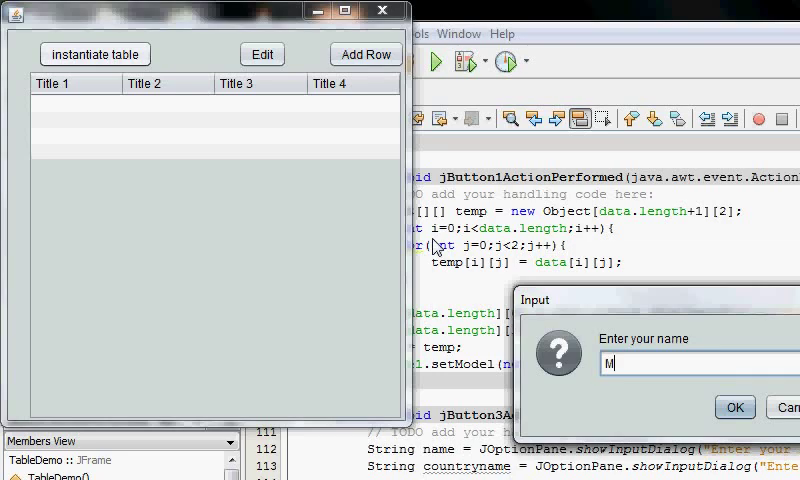
# In the running form add rows Manthan/UK and John/AUS, correcting a mistyped country
pyautogui.click(734, 408)
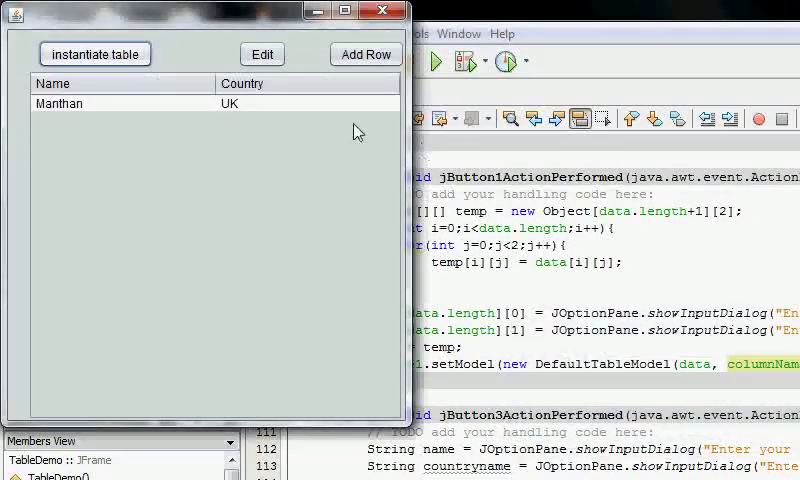
pyautogui.click(262, 54)
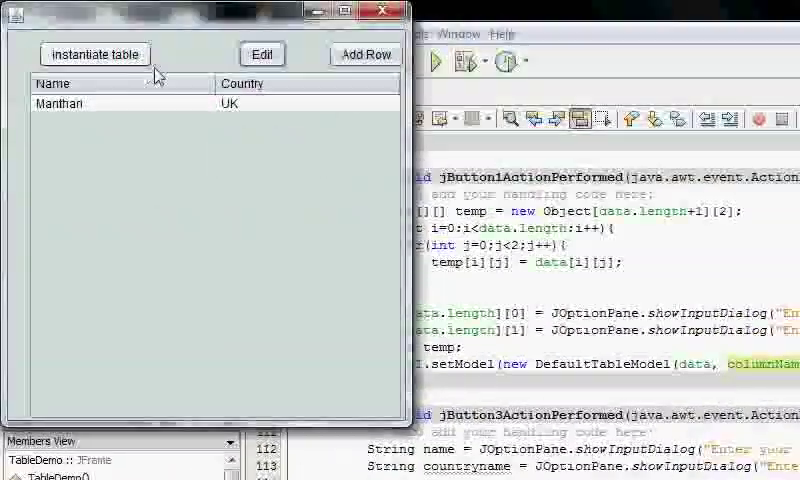
pyautogui.click(366, 54)
pyautogui.write('S')
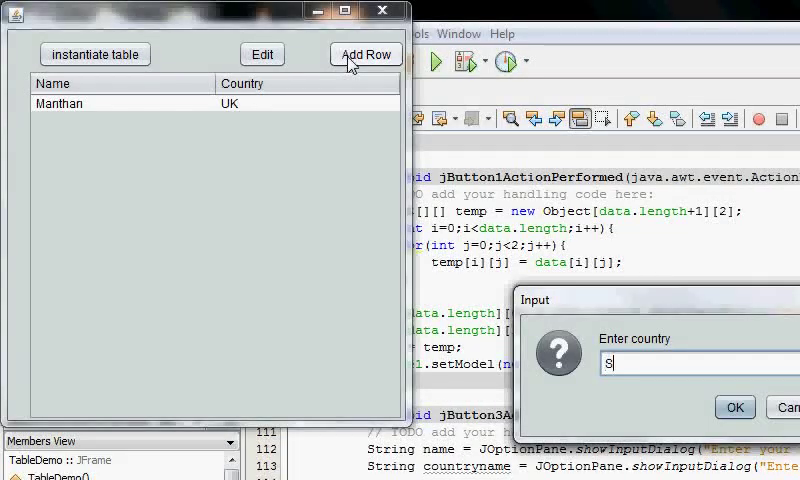
pyautogui.press('Backspace')
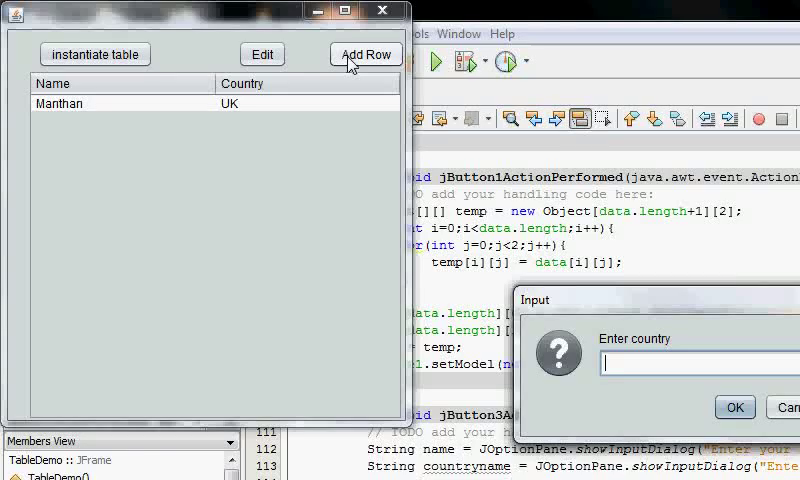
pyautogui.click(736, 408)
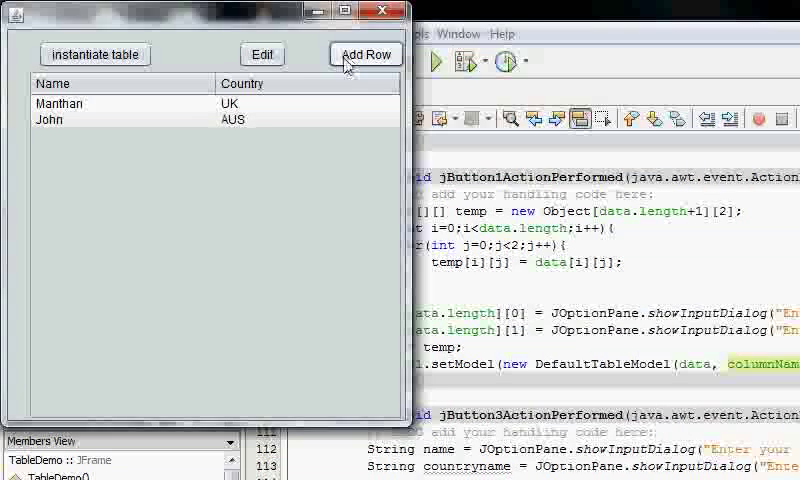
# Select John's row, start Edit and confirm his new name
pyautogui.click(100, 120)
pyautogui.write('Jo')
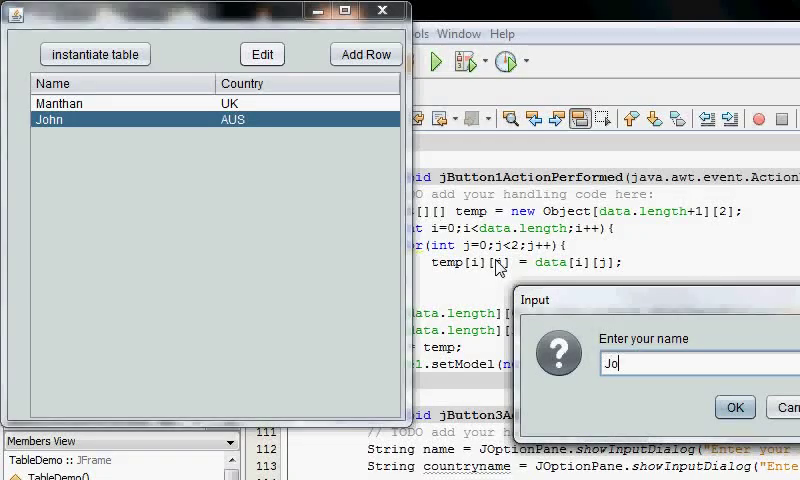
pyautogui.click(736, 408)
pyautogui.write('data[jTable1.getSelectedRow()][1] = ')
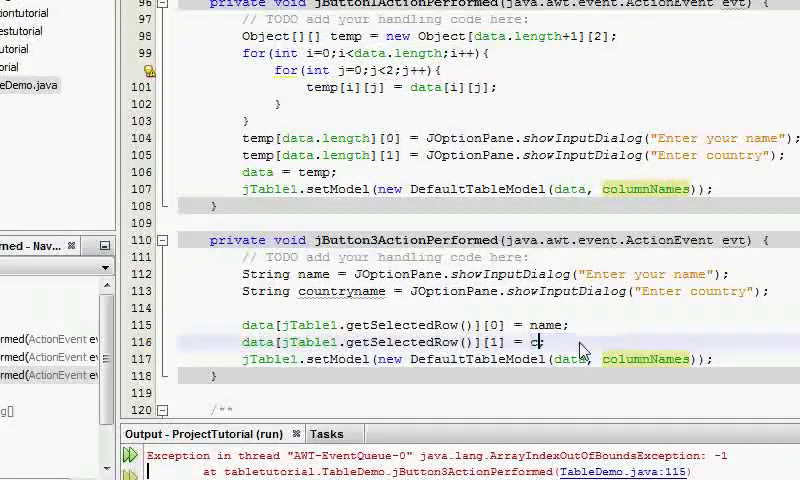
# Change the second data assignment in jButton3ActionPerformed to use countryname
pyautogui.write('coun')
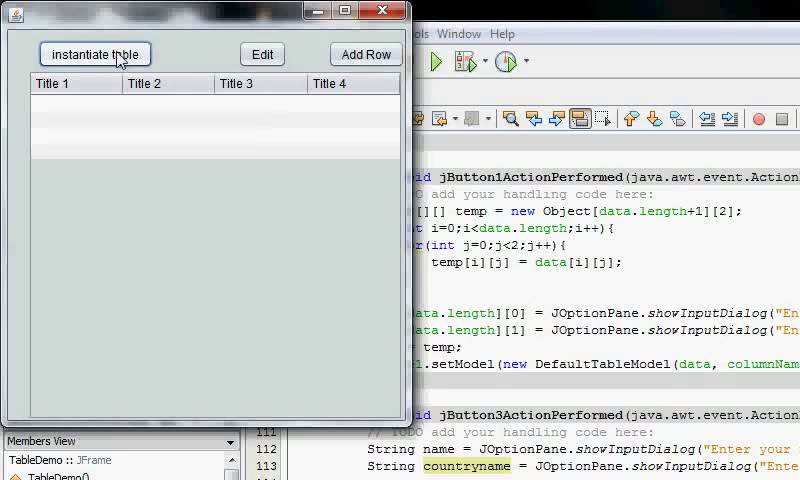
# In the rerun form add rows Manthan/UK and John/AUS
pyautogui.click(94, 54)
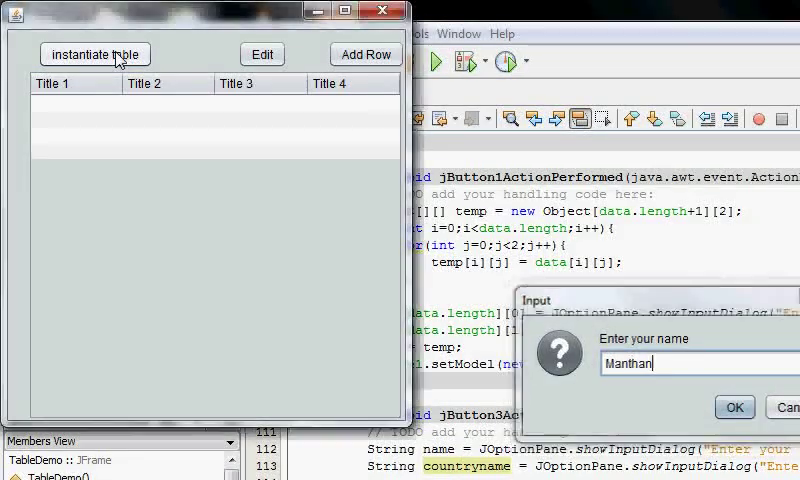
pyautogui.click(734, 408)
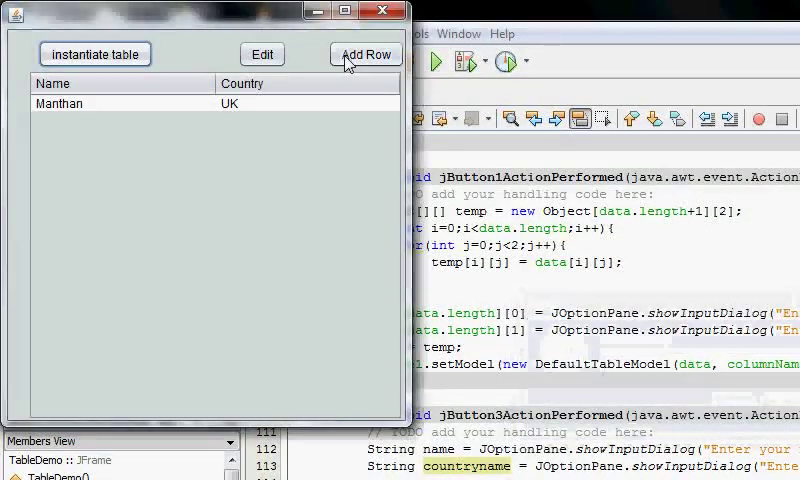
pyautogui.click(366, 54)
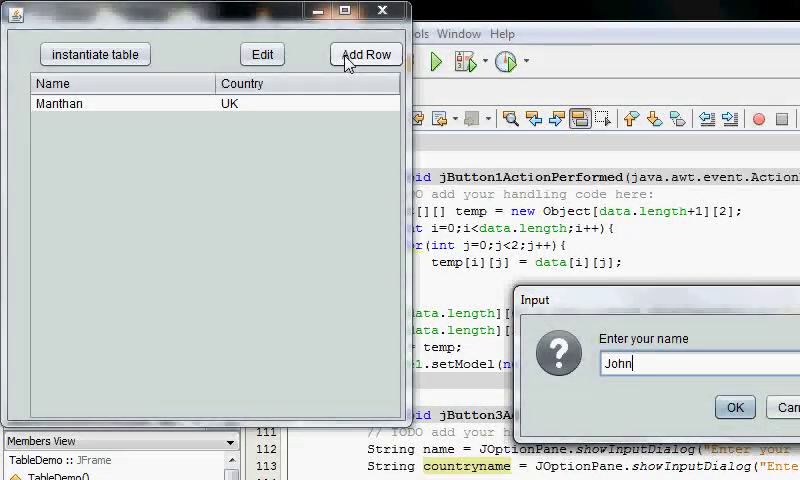
pyautogui.click(736, 408)
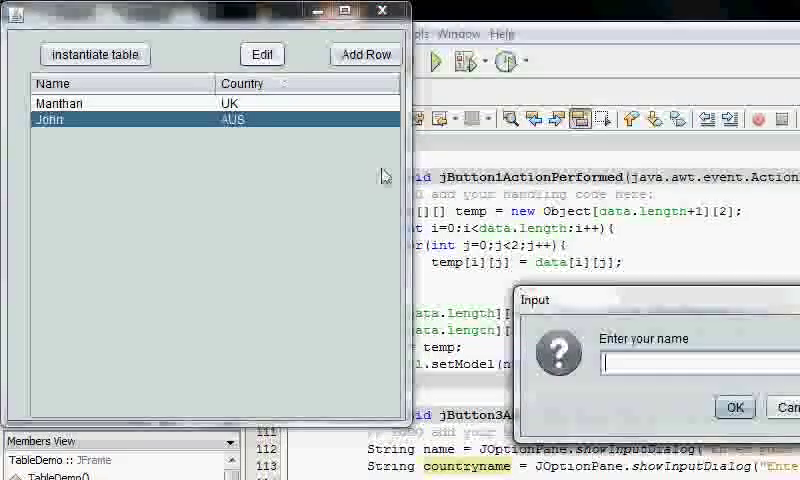
# Edit John's row entering John and US, then return to the code editor
pyautogui.write('Joo')
pyautogui.write('US')
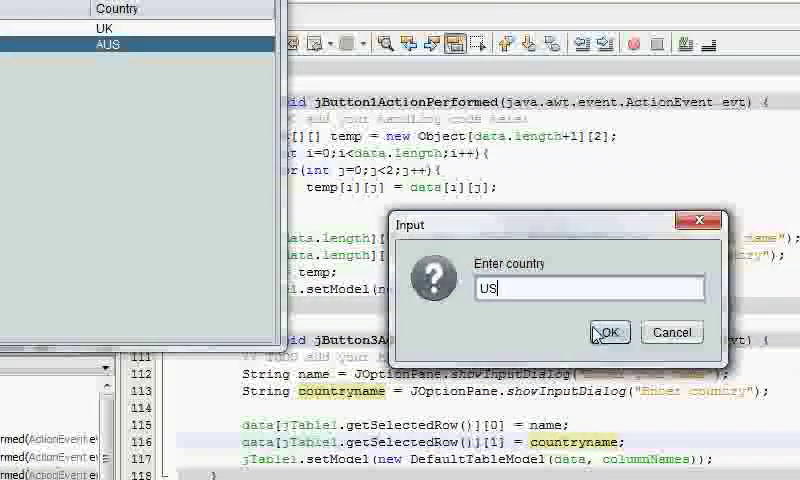
pyautogui.click(608, 332)
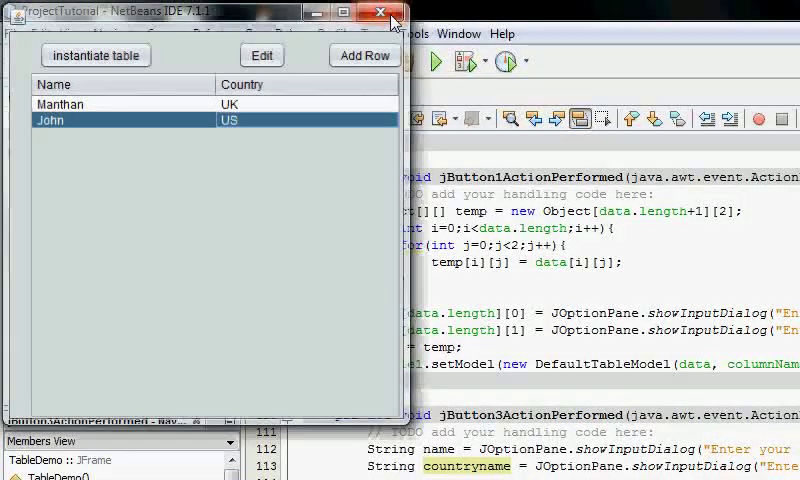
pyautogui.click(380, 12)
pyautogui.write('if(')
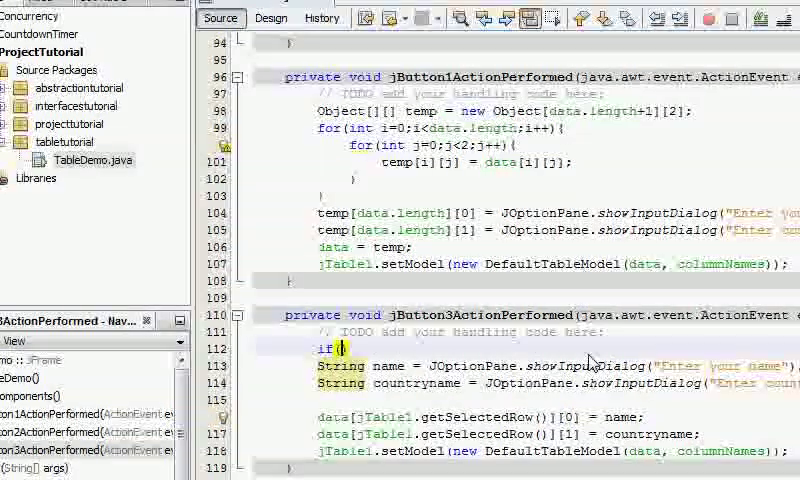
# Wrap the handler body in if(jTable1.getSelectedRow()!=-1){...}else{
pyautogui.write('jTable1.getSelectedRow()!=-)')
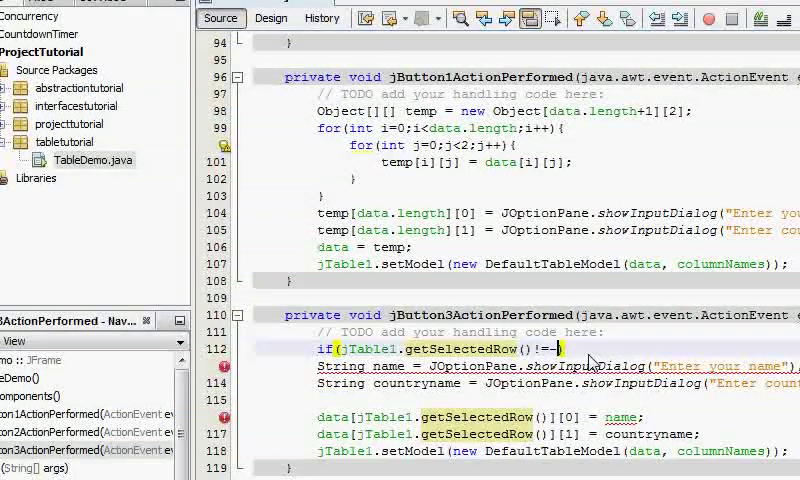
pyautogui.write('1')
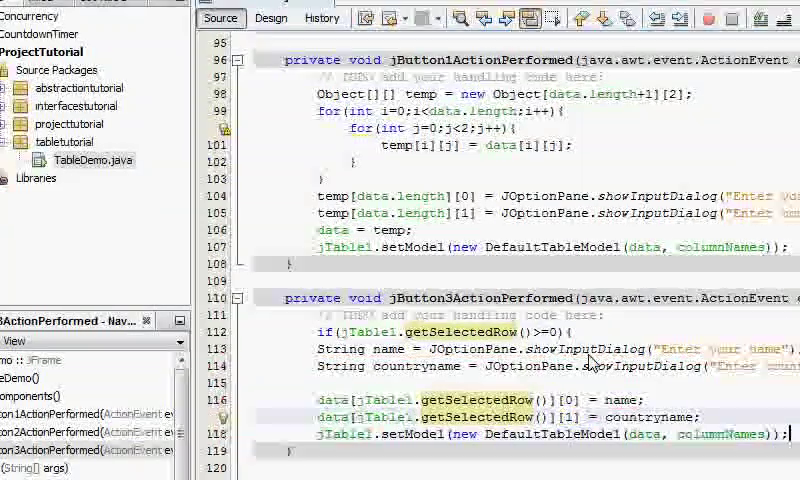
pyautogui.write('}else{')
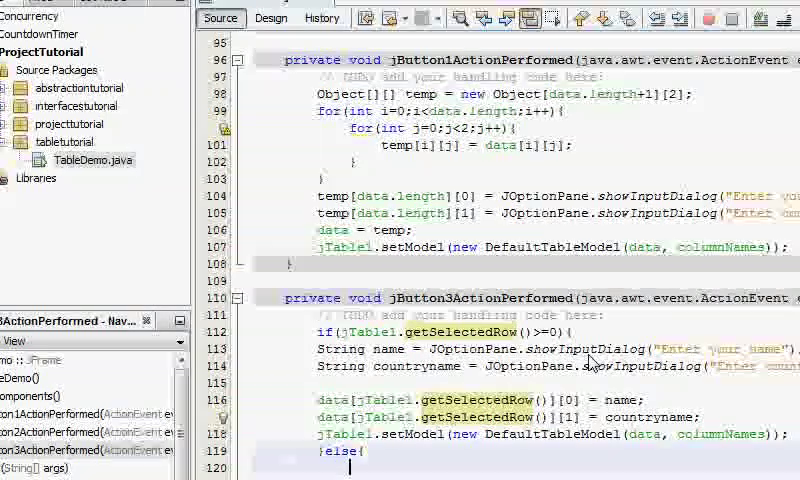
# In the else branch add JOptionPane.showMessageDialog with "You must select something"
pyautogui.write('JOptionPane.sh')
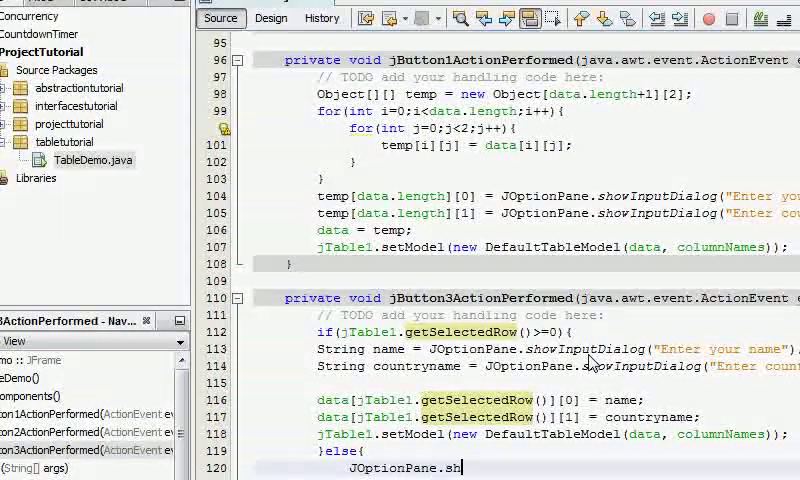
pyautogui.write('owMessageDialog(this,"You')
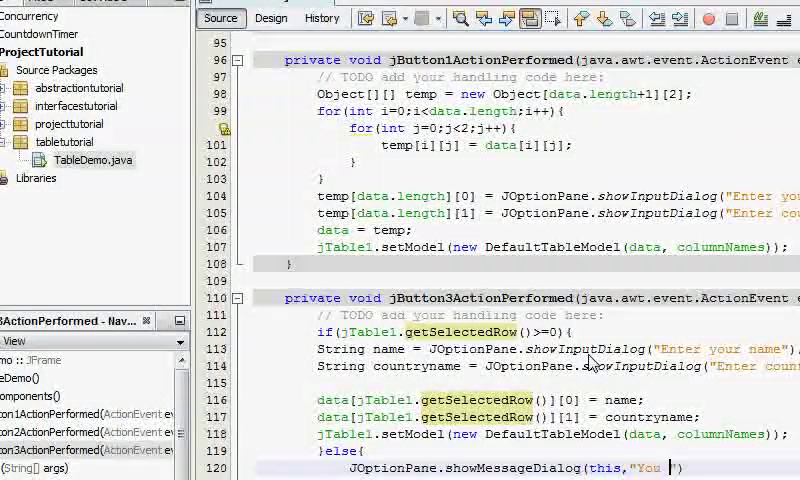
pyautogui.write('must selecte')
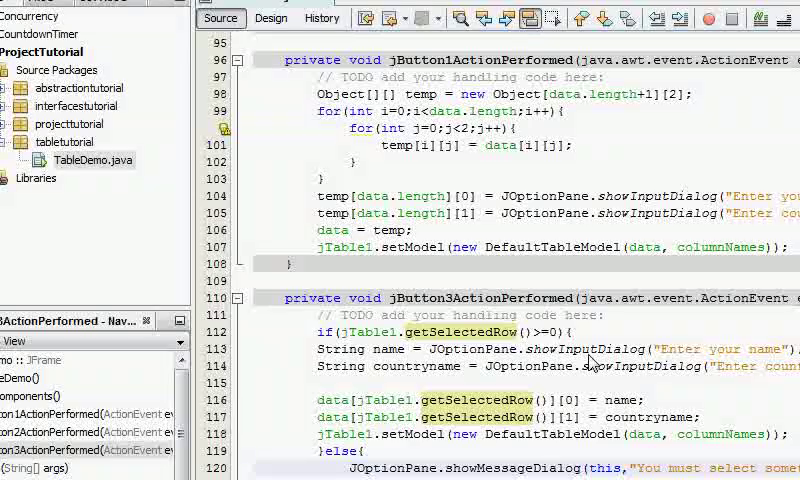
pyautogui.moveTo(584, 348)
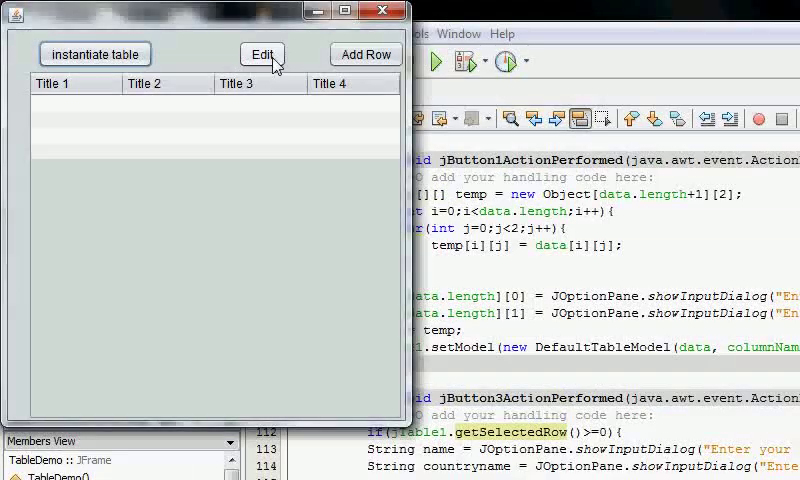
# Trigger Edit with no row selected, confirm the "You must select something" warning and dismiss it
pyautogui.click(262, 54)
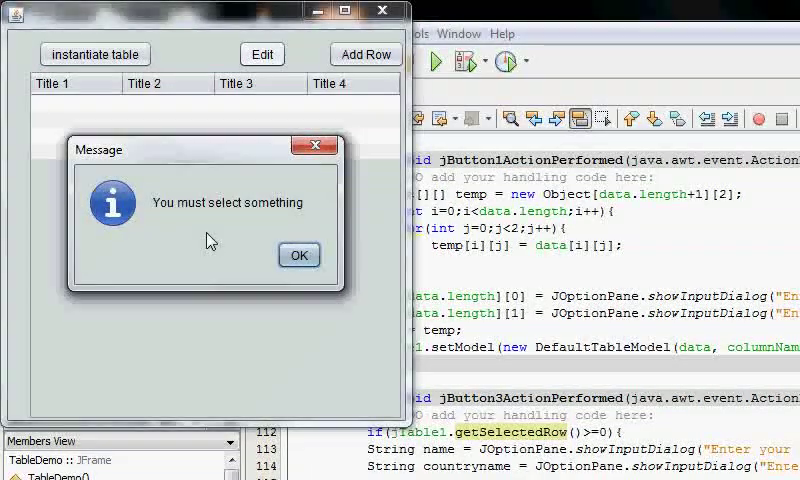
pyautogui.click(298, 256)
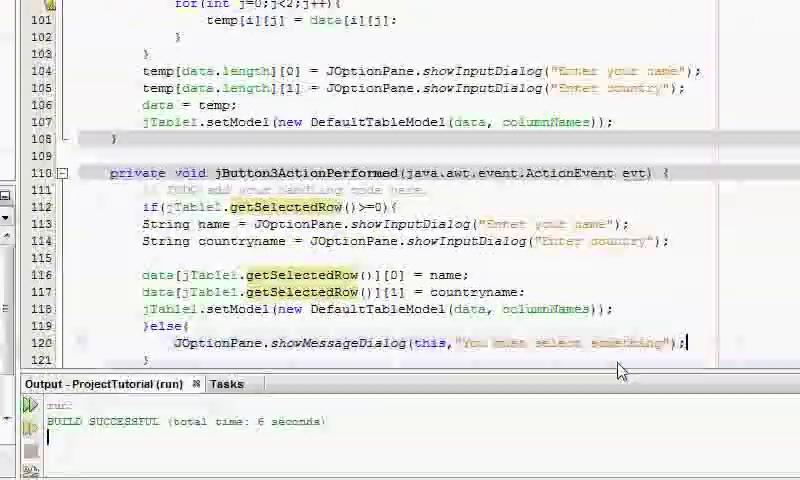
pyautogui.scroll(-3)
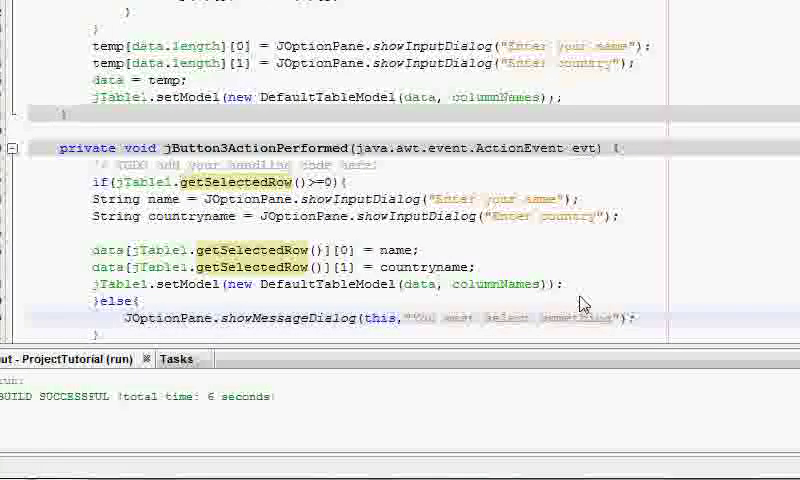